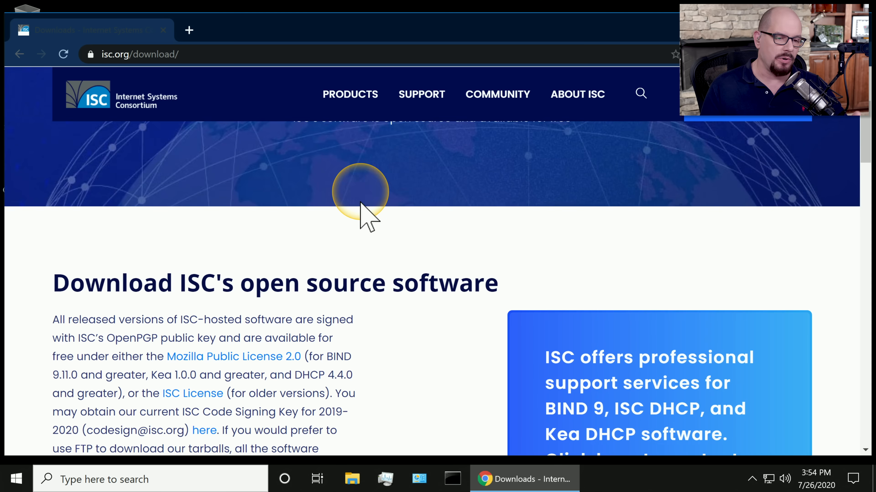
# Step: Start the download of the BIND 9.16.5 Windows 64-bit zip from the BIND 9 release list
pyautogui.scroll(-3)
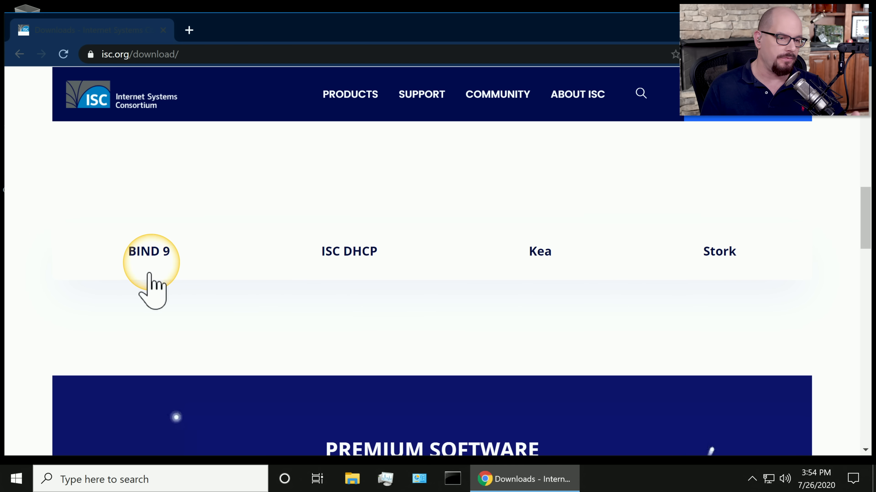
pyautogui.click(149, 252)
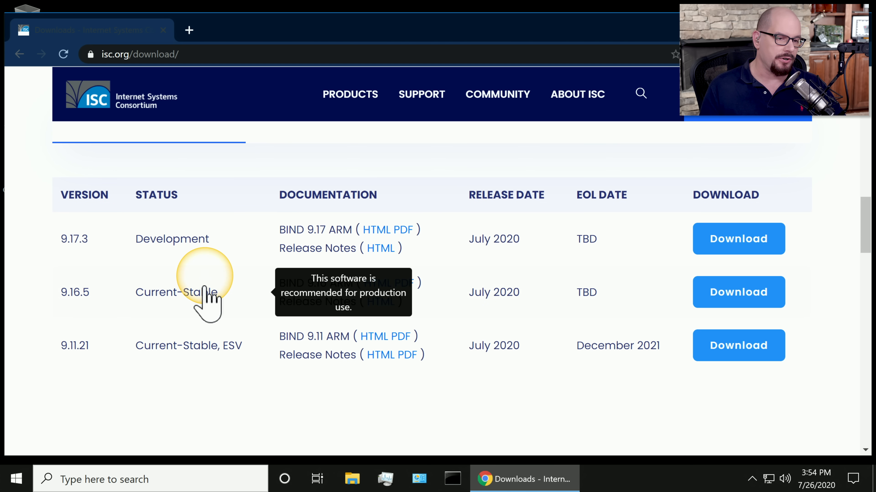
pyautogui.moveTo(215, 349)
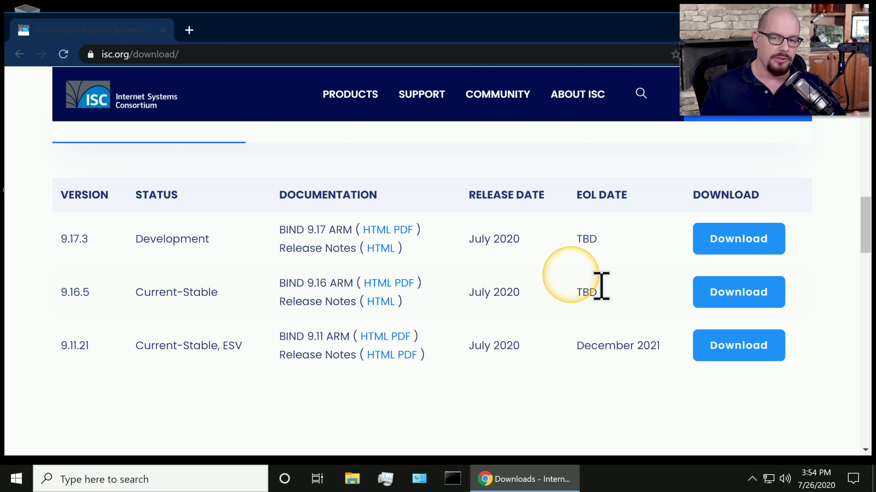
pyautogui.click(738, 292)
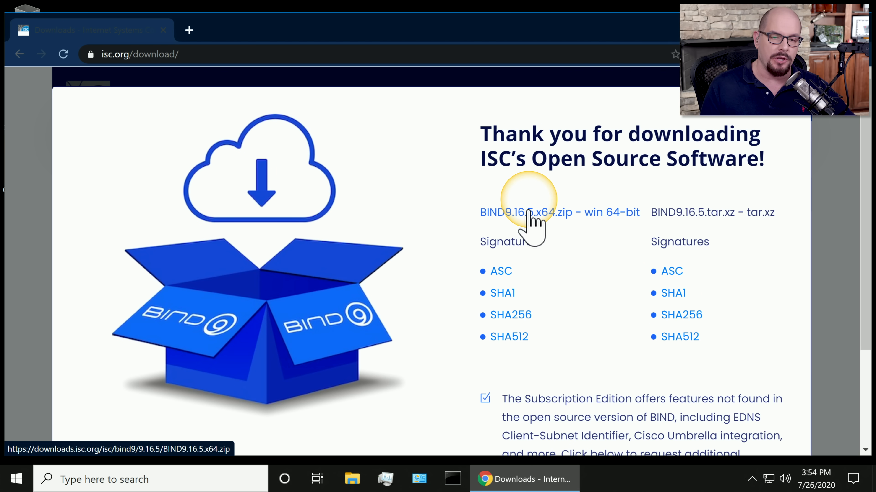
pyautogui.moveTo(712, 212)
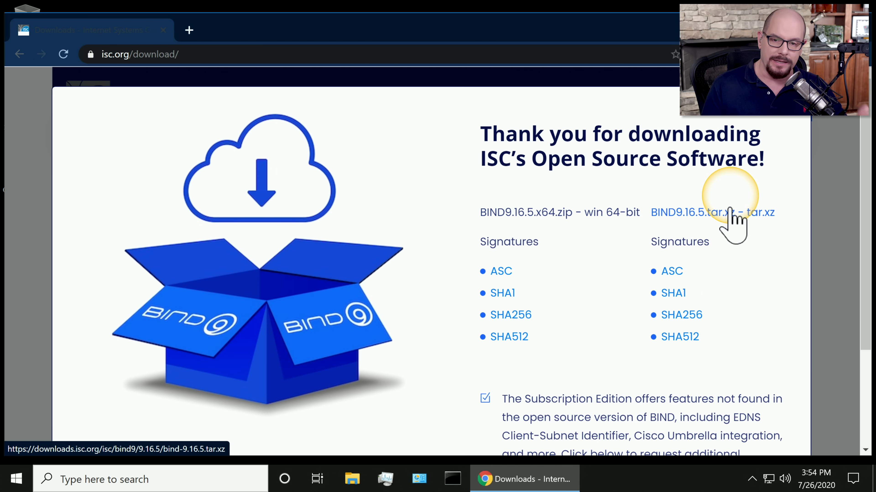
pyautogui.moveTo(538, 213)
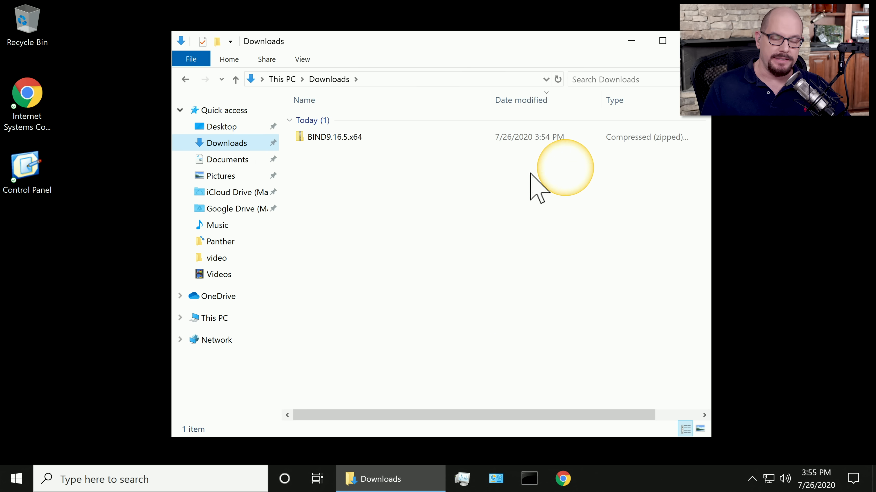
# Step: Extract BIND9.16.5.x64.zip to its default folder in Downloads
pyautogui.rightClick(334, 136)
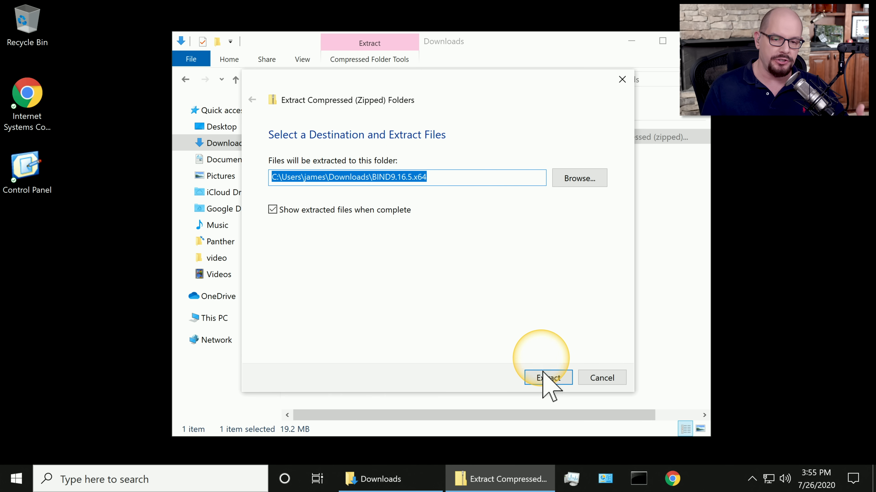
pyautogui.click(547, 377)
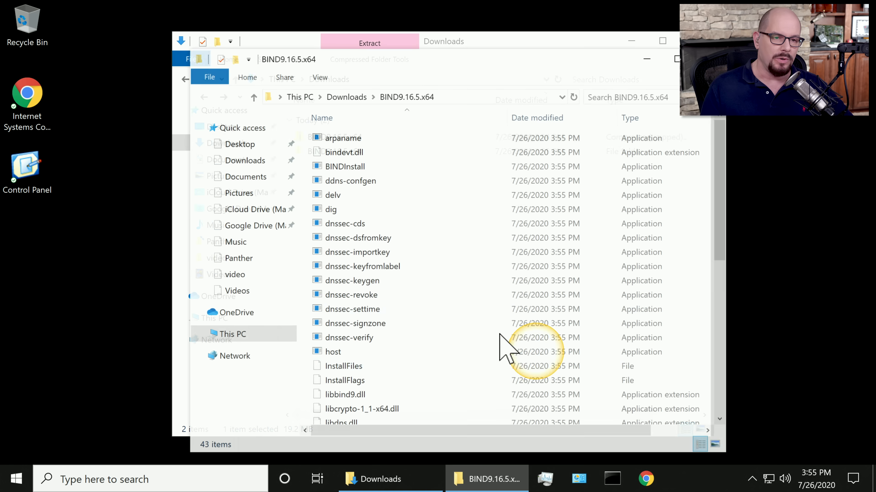
pyautogui.scroll(-3)
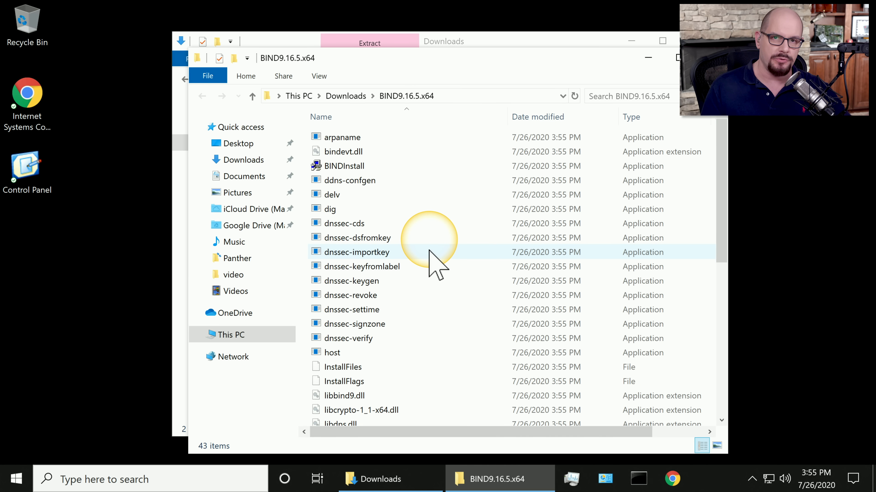
pyautogui.moveTo(411, 194)
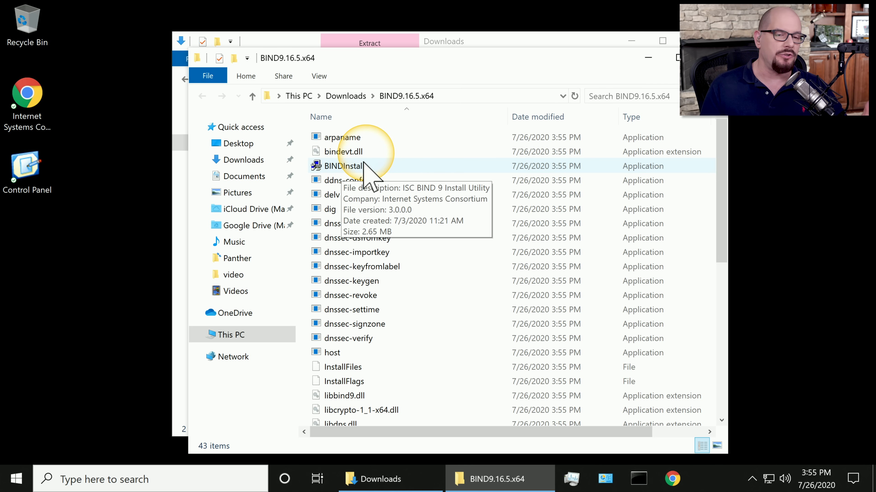
# Step: Run BINDInstall.exe as administrator and choose Run anyway past the SmartScreen warning
pyautogui.rightClick(344, 166)
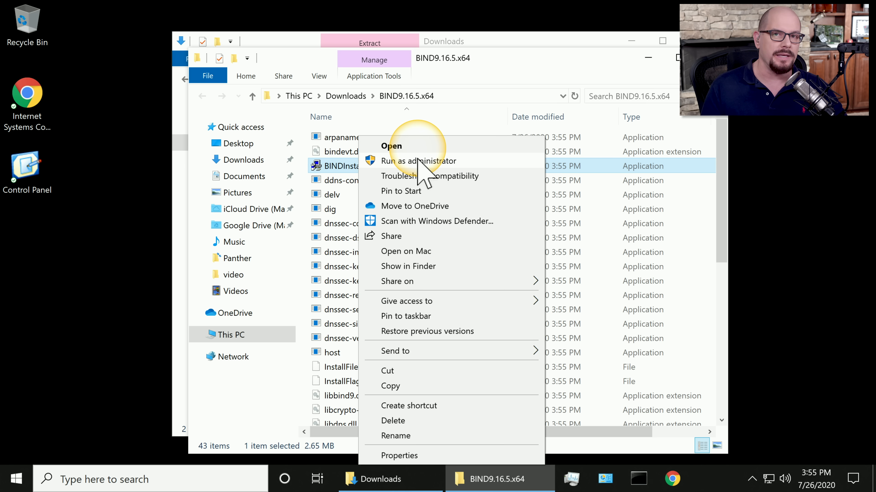
pyautogui.click(418, 161)
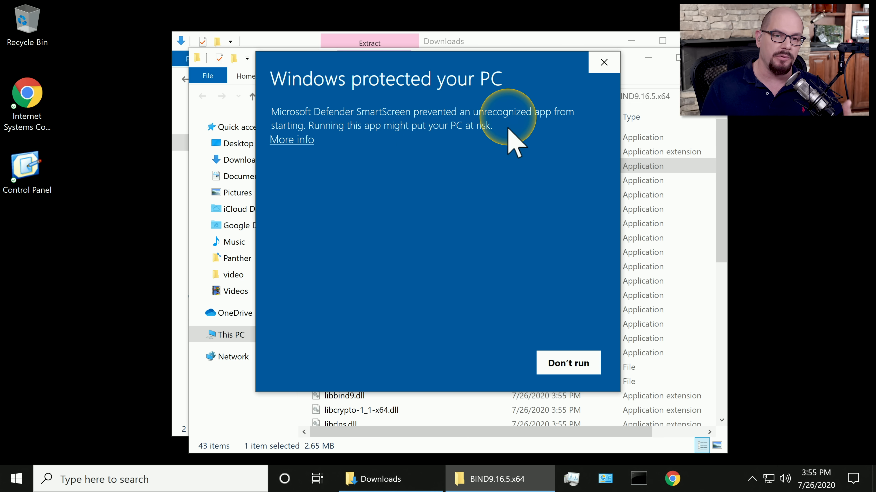
pyautogui.moveTo(318, 159)
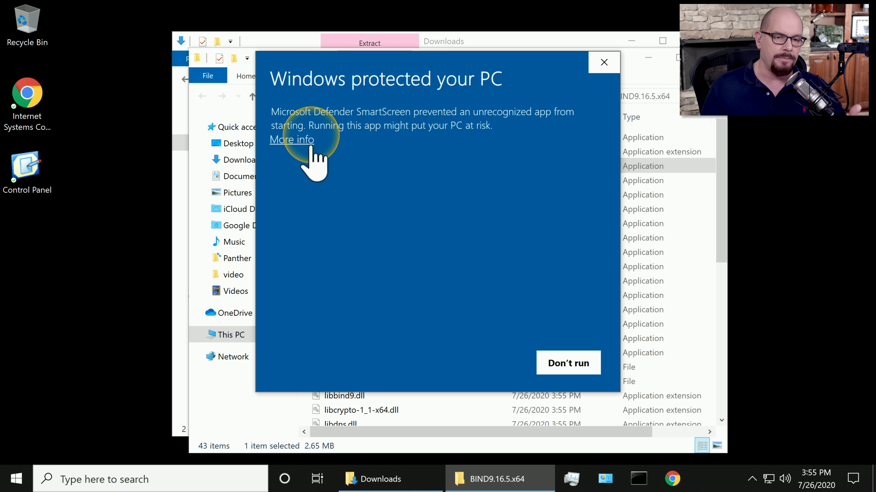
pyautogui.click(291, 139)
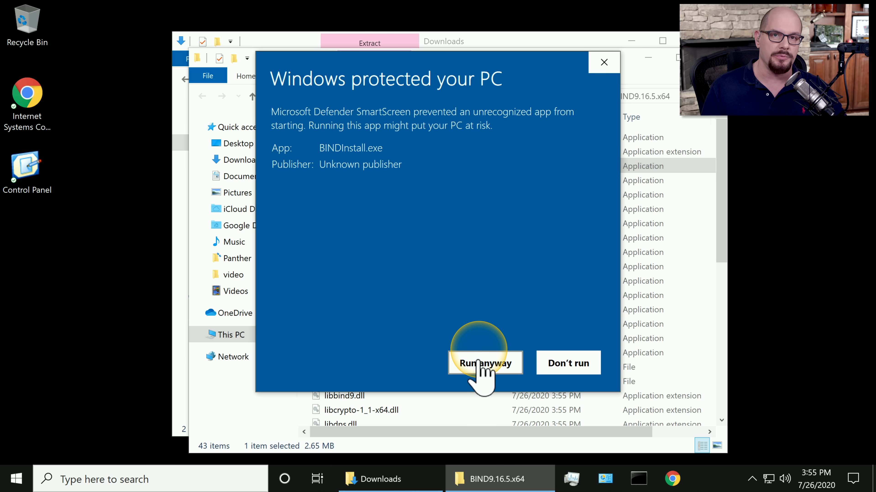
pyautogui.click(485, 363)
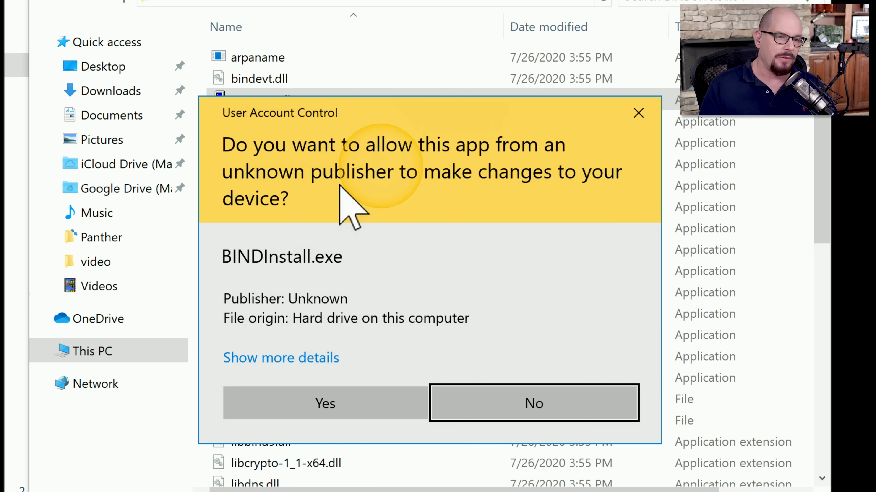
pyautogui.moveTo(335, 223)
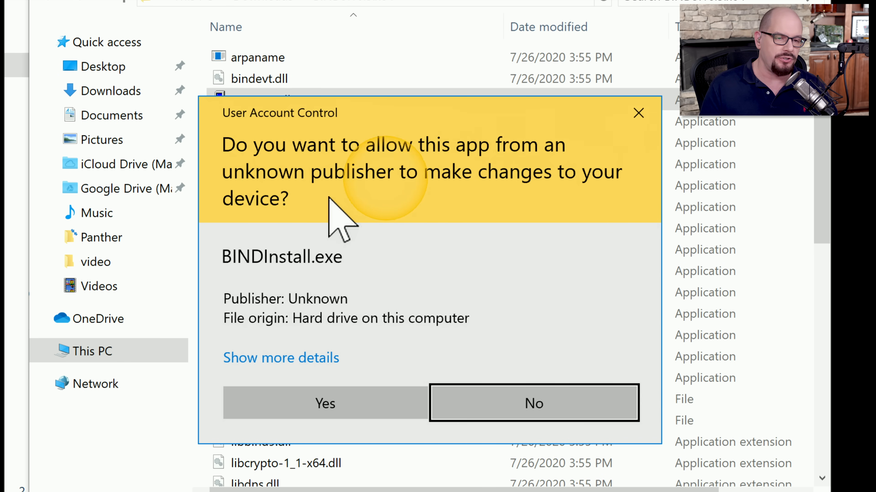
pyautogui.moveTo(383, 235)
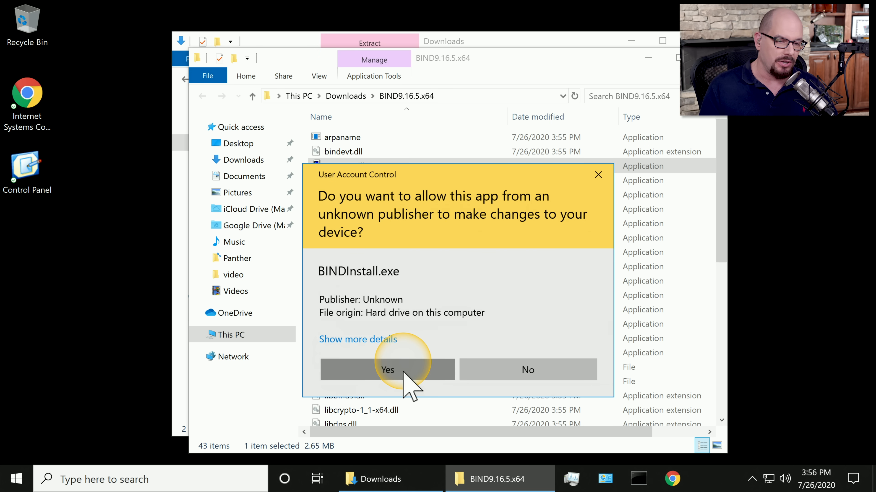
# Step: Allow the installer in UAC and begin a Tools Only install into C:\Program Files\ISC BIND 9
pyautogui.click(387, 369)
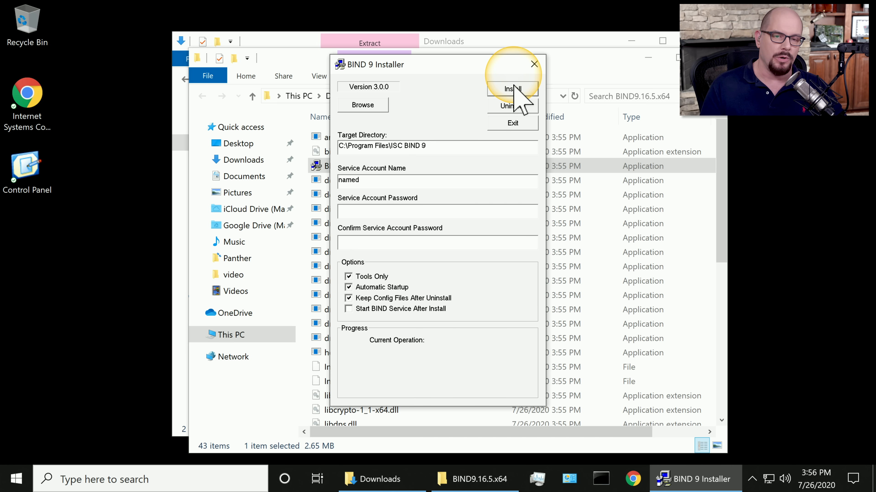
pyautogui.click(509, 89)
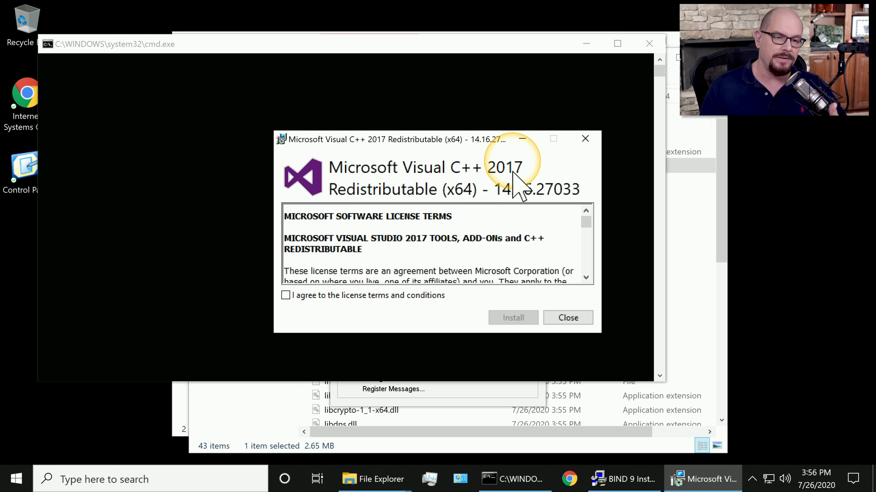
pyautogui.moveTo(444, 221)
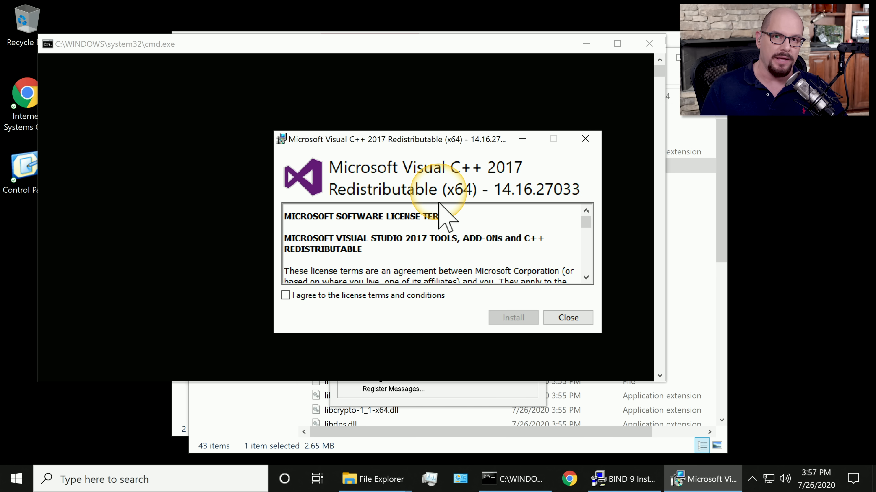
# Step: Accept the Visual C++ 2017 Redistributable license, finish its setup and acknowledge BIND installation completed
pyautogui.scroll(-3)
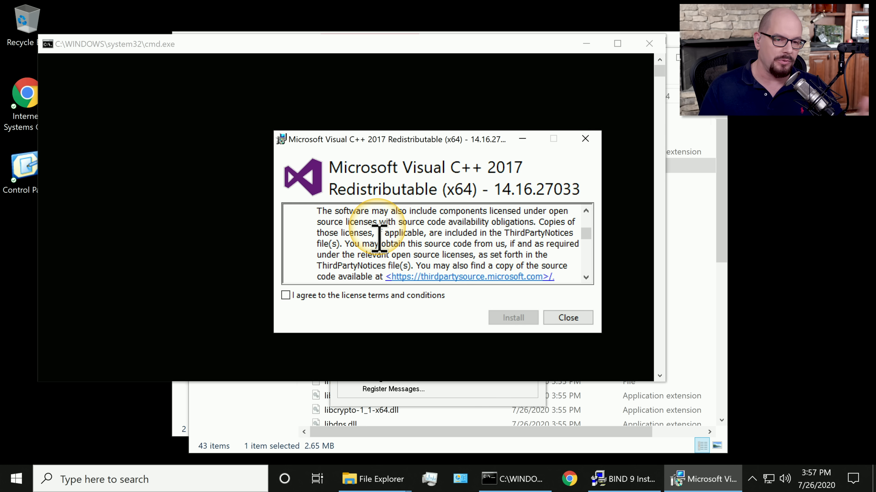
pyautogui.scroll(-3)
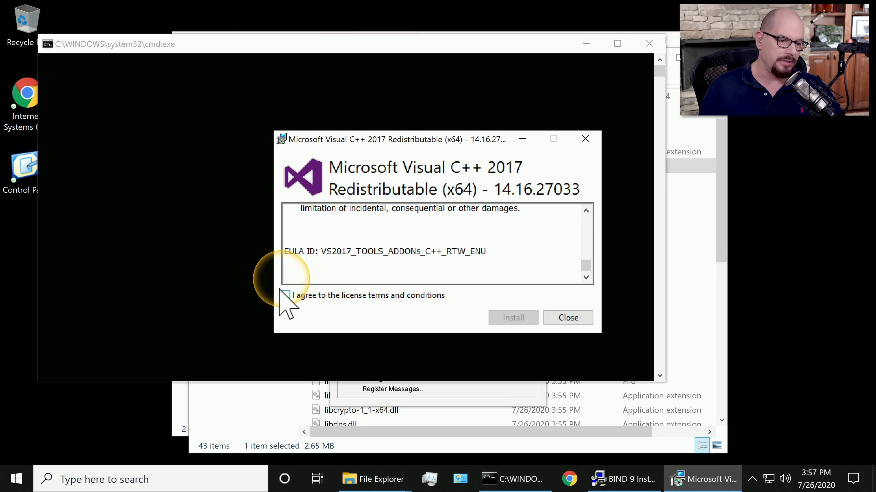
pyautogui.click(512, 318)
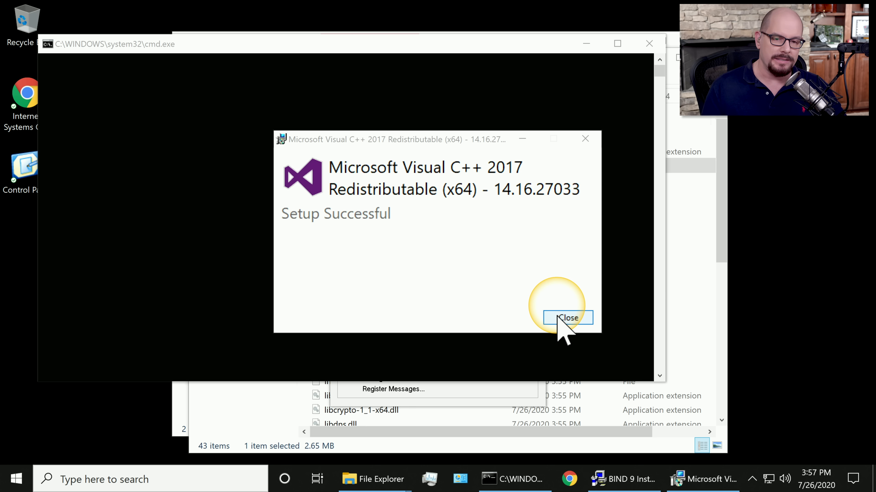
pyautogui.click(565, 317)
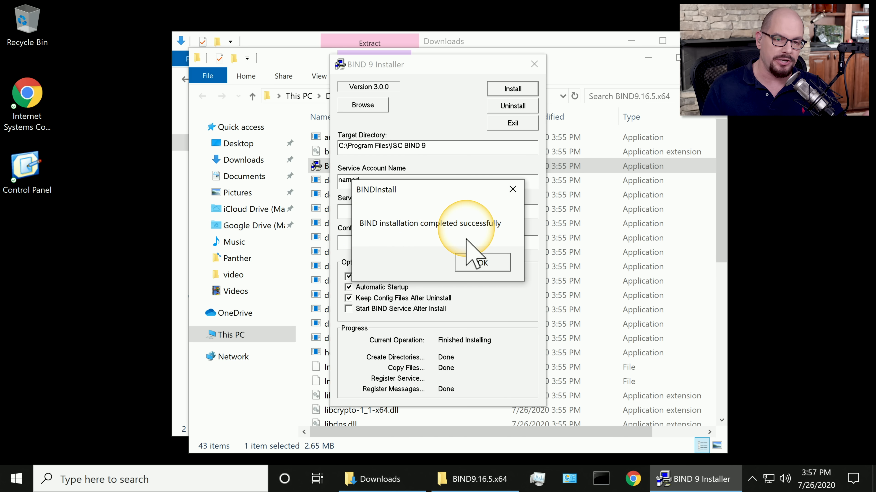
pyautogui.click(482, 262)
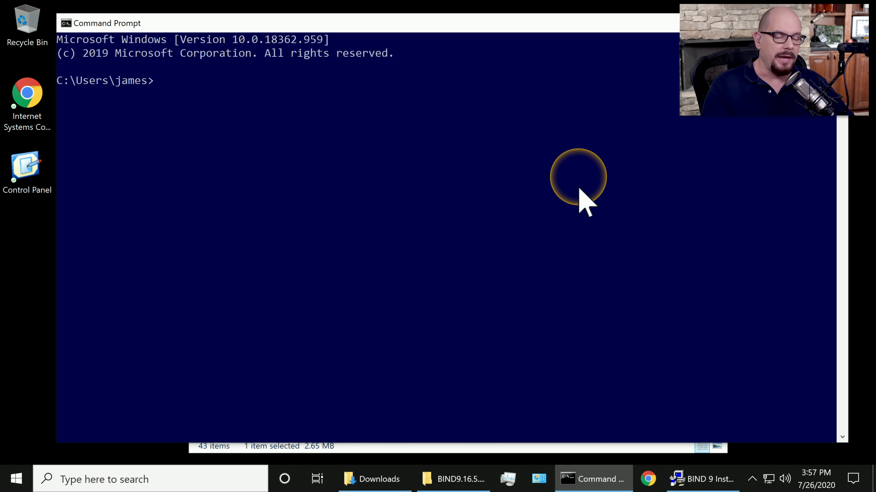
pyautogui.write('nsl')
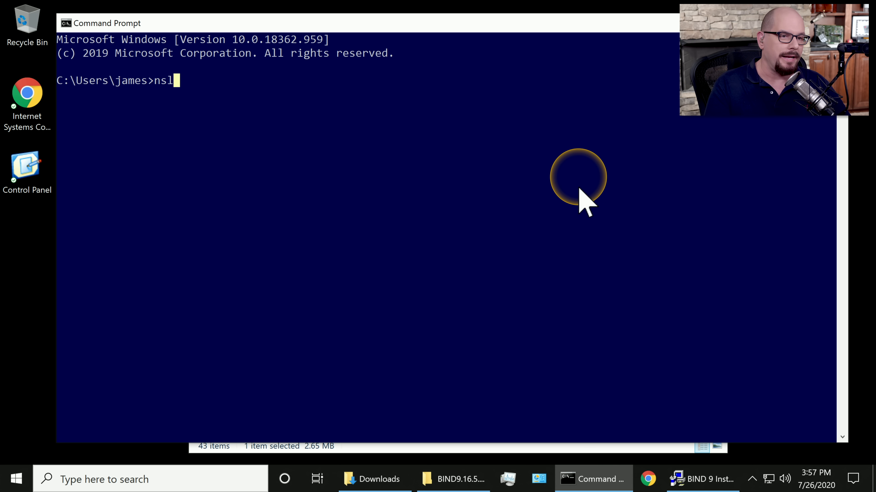
pyautogui.write('ookup www.professormesser.com')
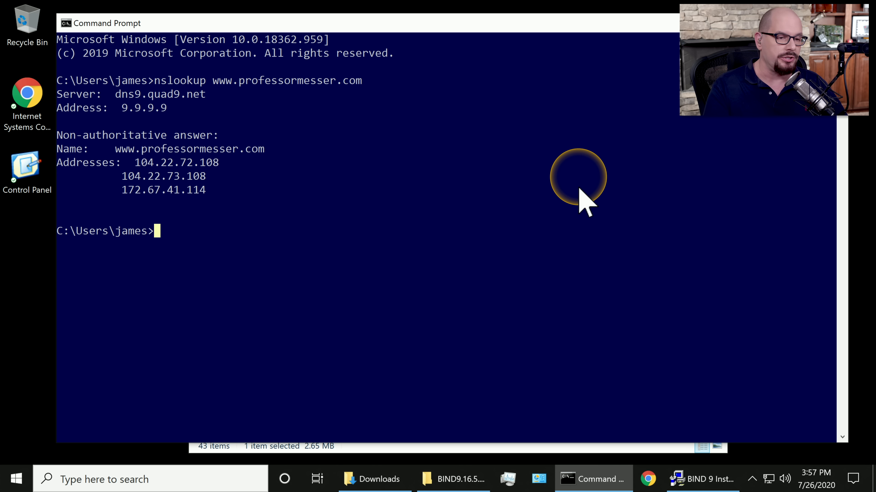
pyautogui.write('dig www')
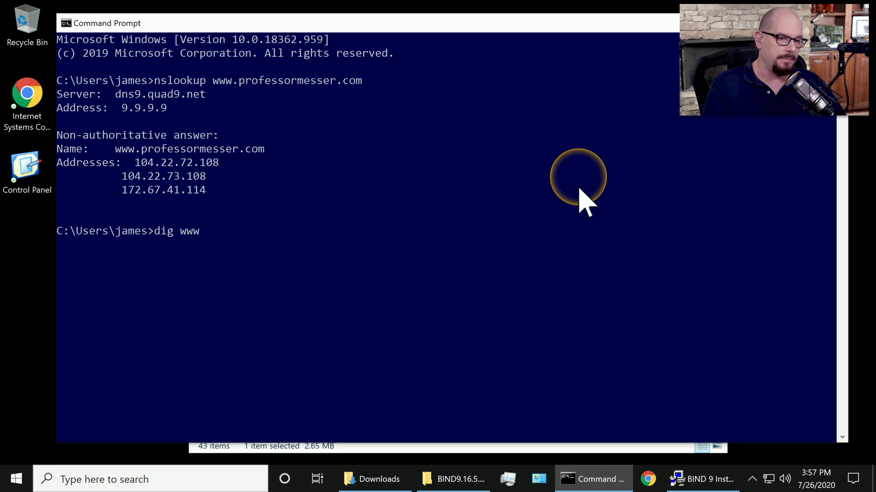
pyautogui.write('.professormesser.com')
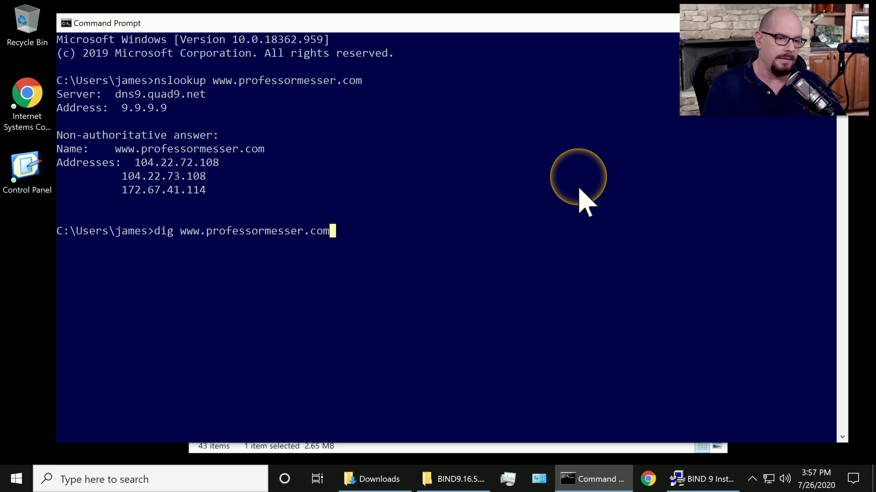
pyautogui.press('Enter')
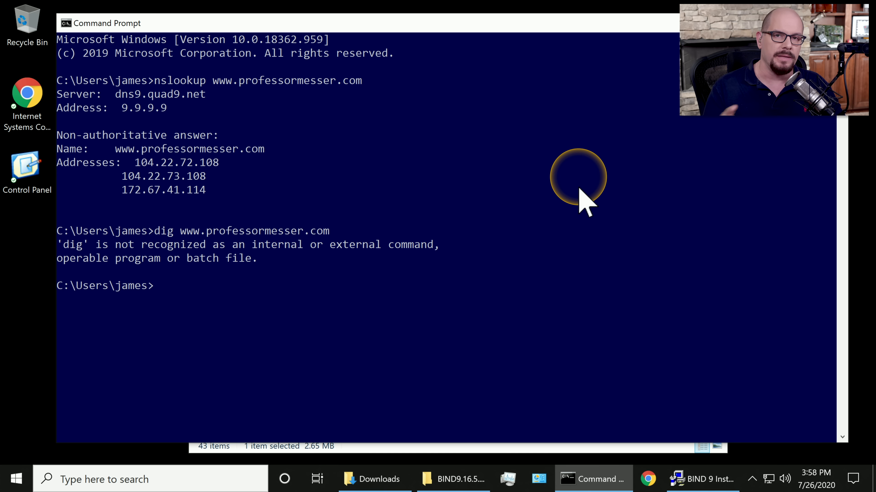
pyautogui.moveTo(523, 190)
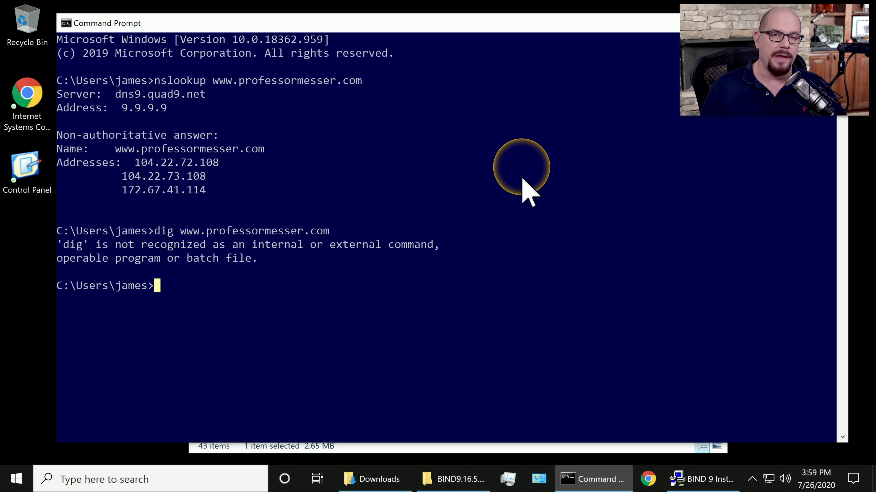
pyautogui.moveTo(108, 480)
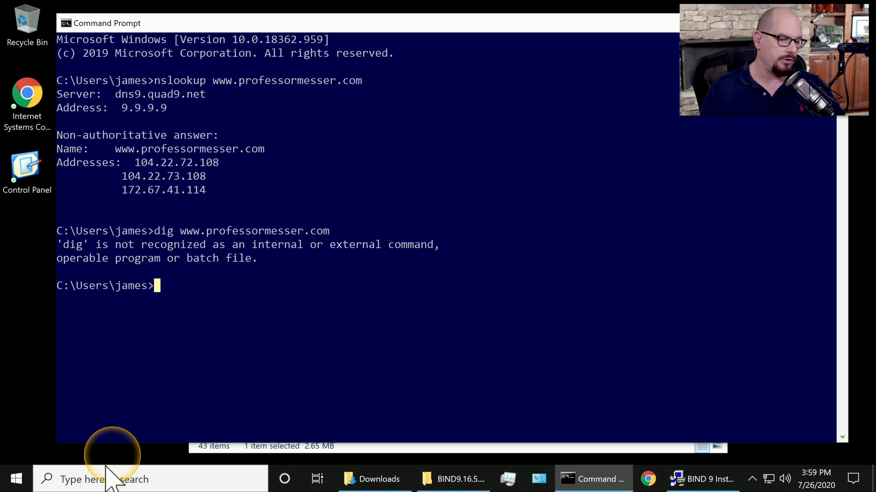
pyautogui.moveTo(44, 179)
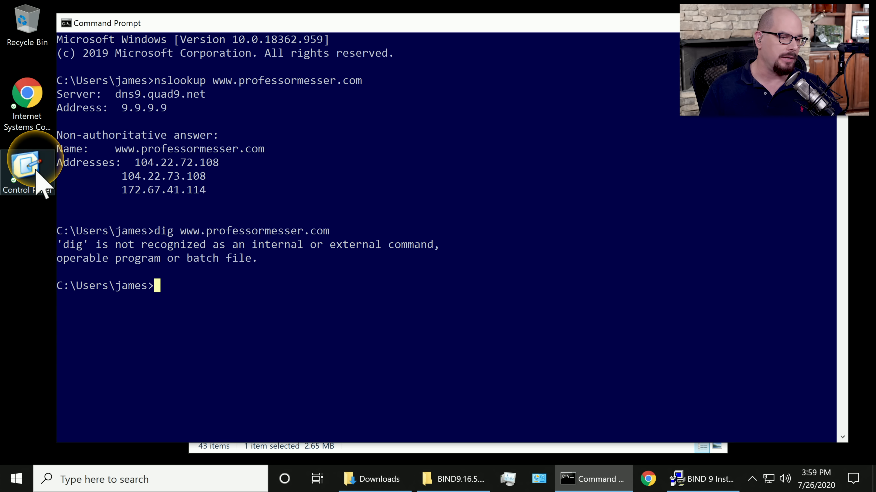
# Step: From Control Panel's System page, bring up Advanced system settings
pyautogui.doubleClick(27, 167)
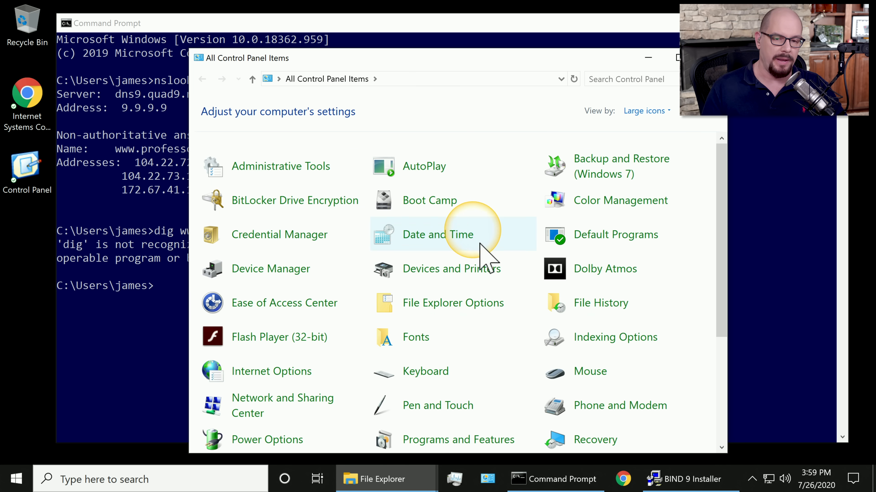
pyautogui.scroll(-3)
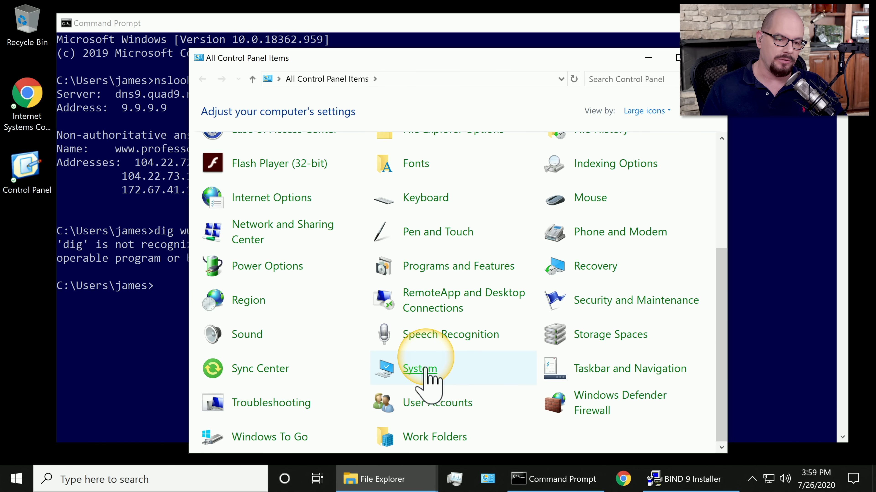
pyautogui.click(418, 368)
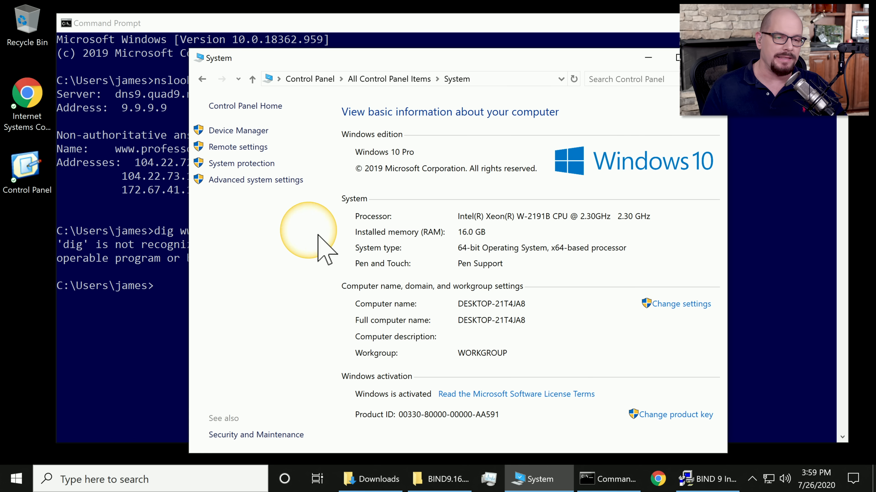
pyautogui.click(255, 180)
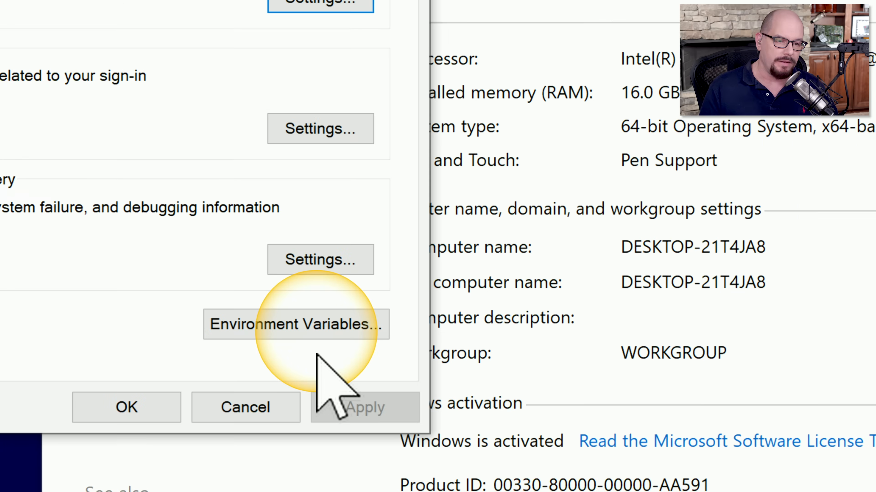
# Step: In Environment Variables, select the system Path variable and edit it
pyautogui.click(295, 324)
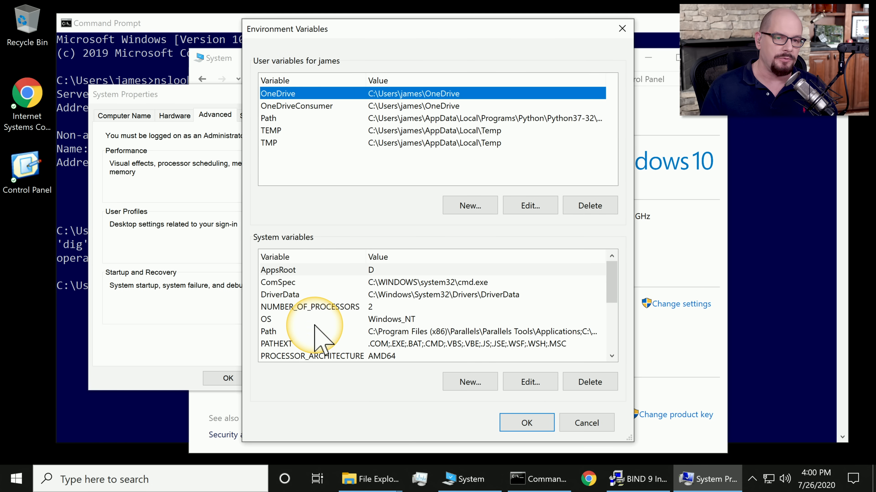
pyautogui.moveTo(382, 167)
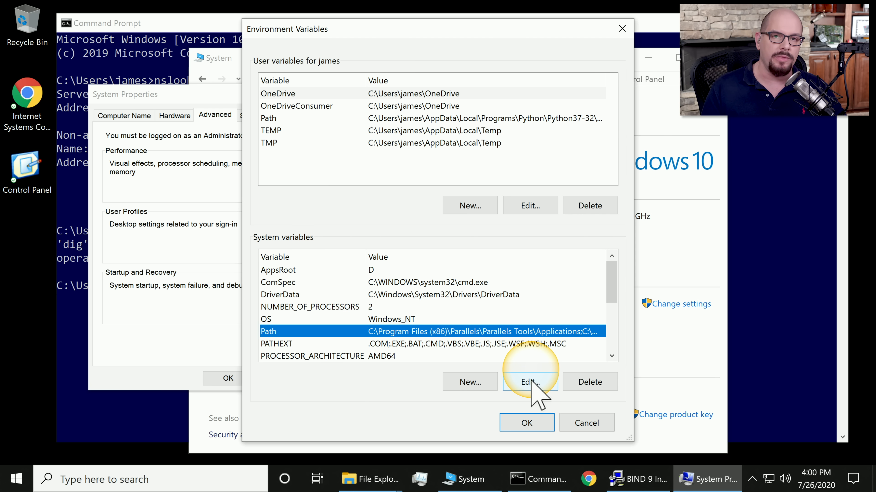
pyautogui.click(529, 382)
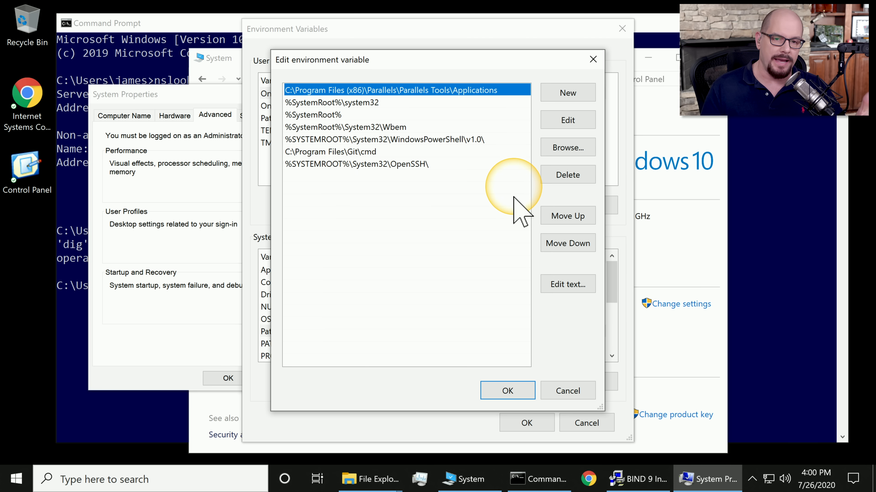
# Step: Add C:\Program Files\ISC BIND 9\bin as a new Path entry via Browse and save the variable
pyautogui.click(567, 92)
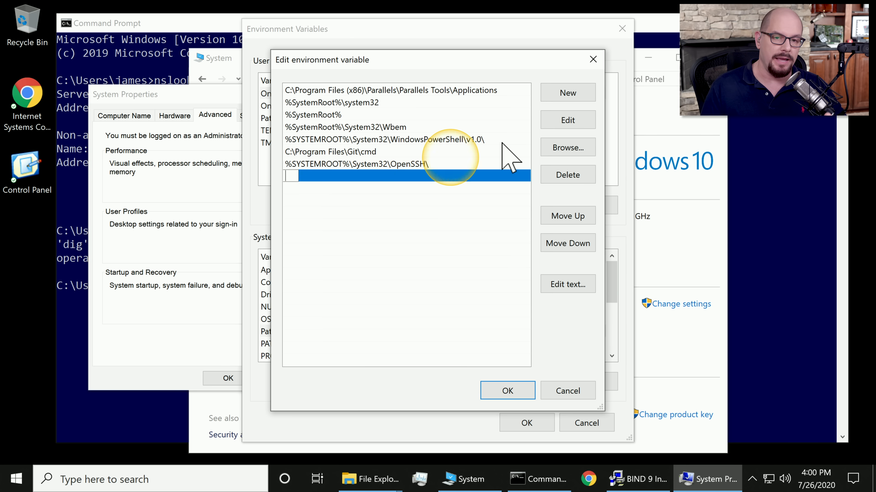
pyautogui.click(567, 147)
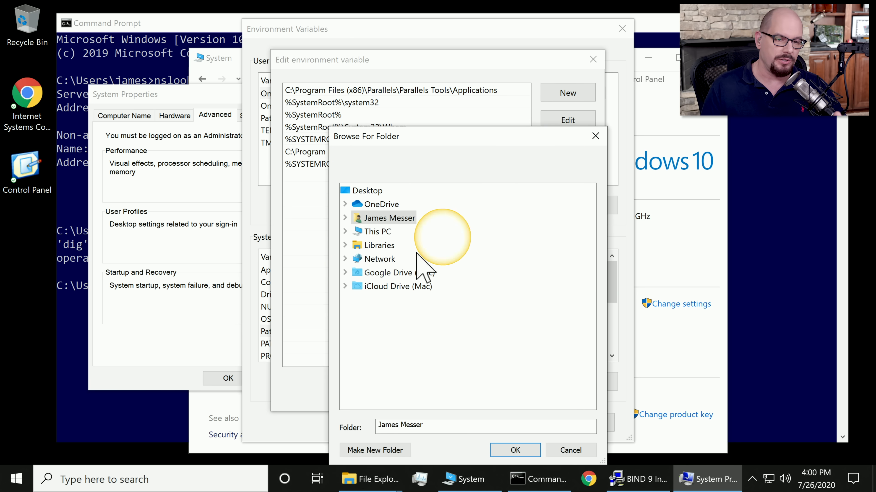
pyautogui.moveTo(358, 256)
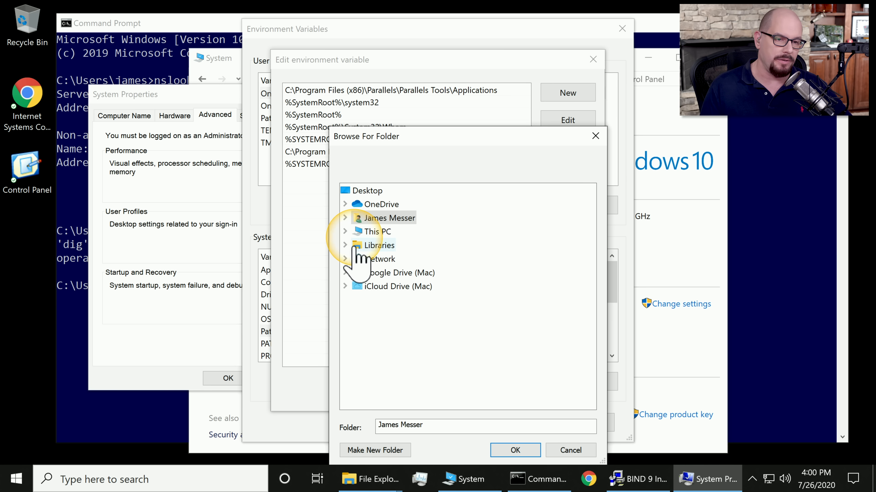
pyautogui.click(345, 231)
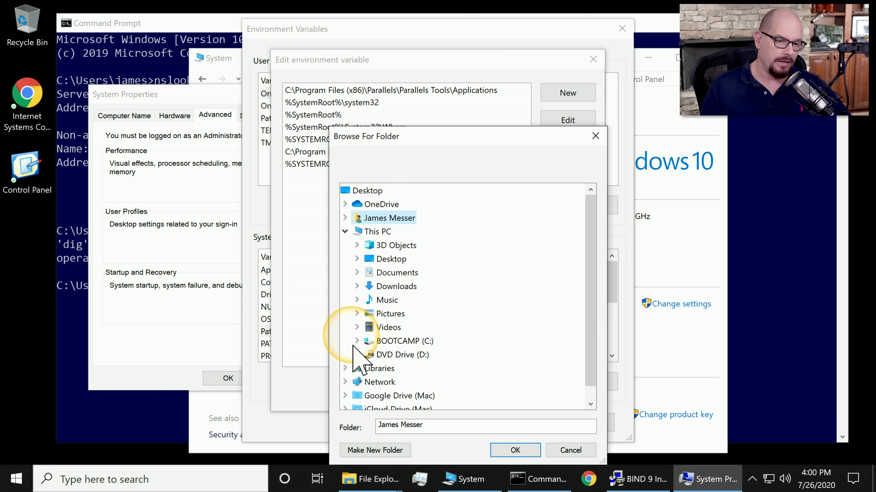
pyautogui.click(358, 341)
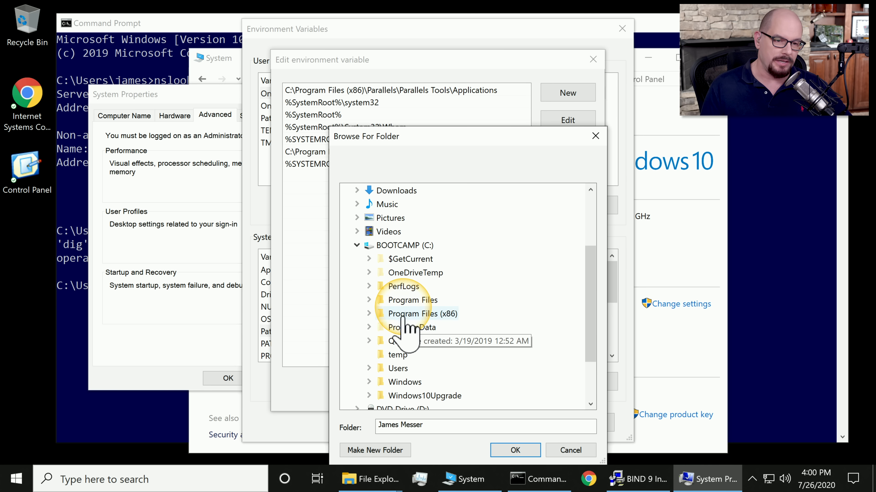
pyautogui.click(369, 300)
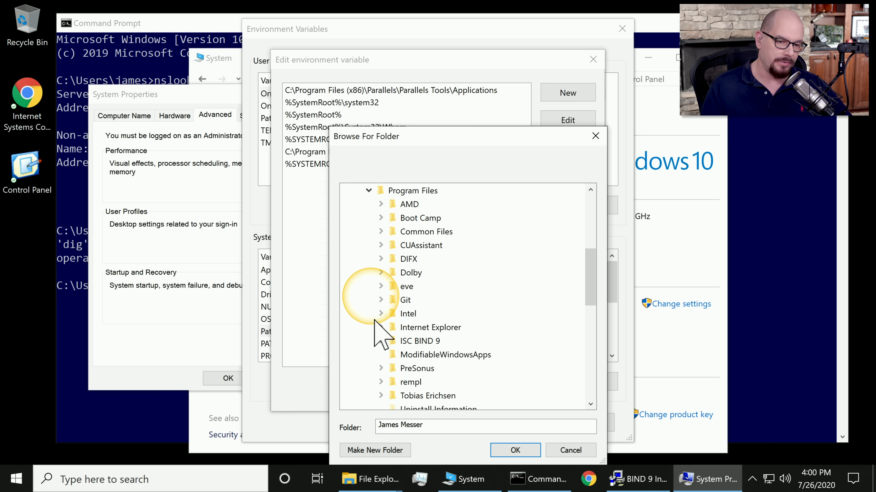
pyautogui.click(381, 341)
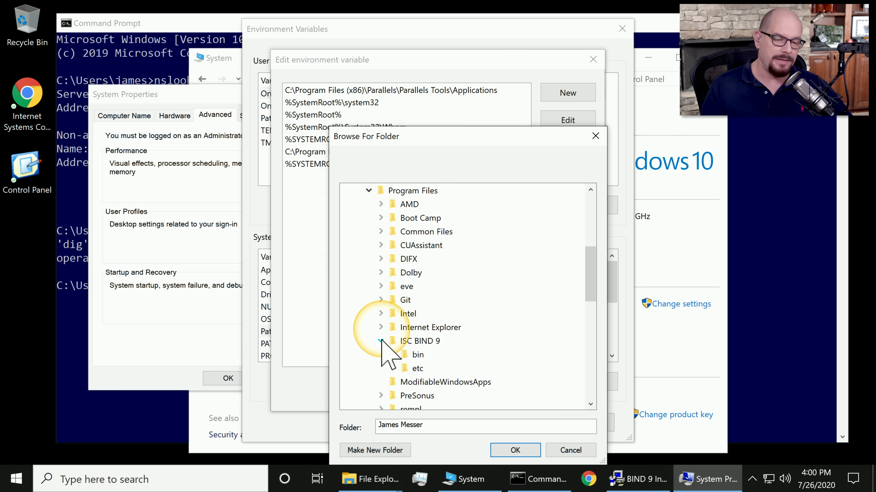
pyautogui.click(381, 341)
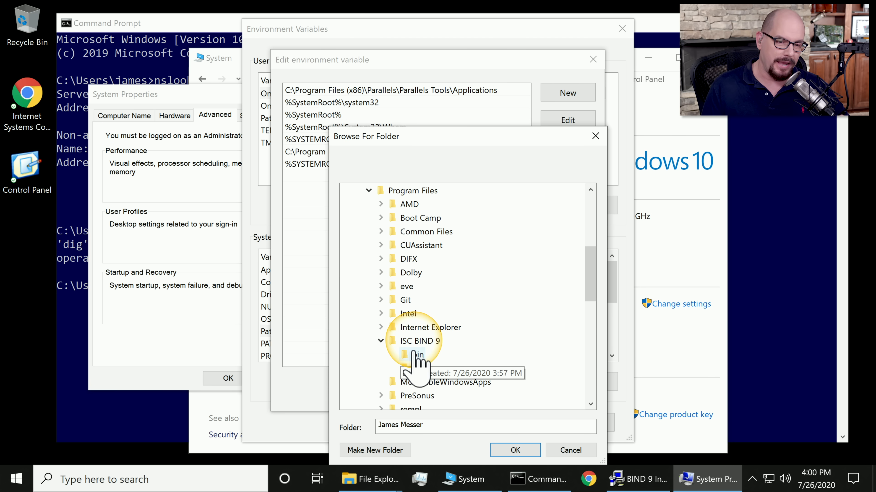
pyautogui.click(417, 355)
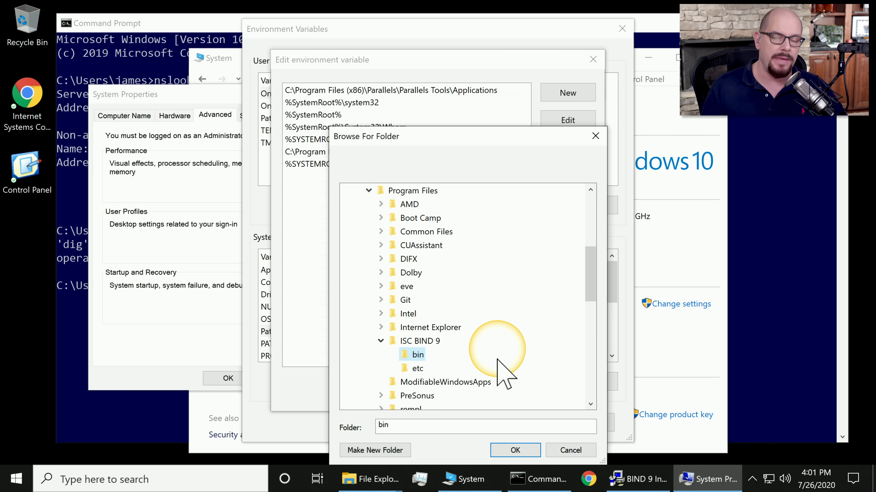
pyautogui.moveTo(400, 215)
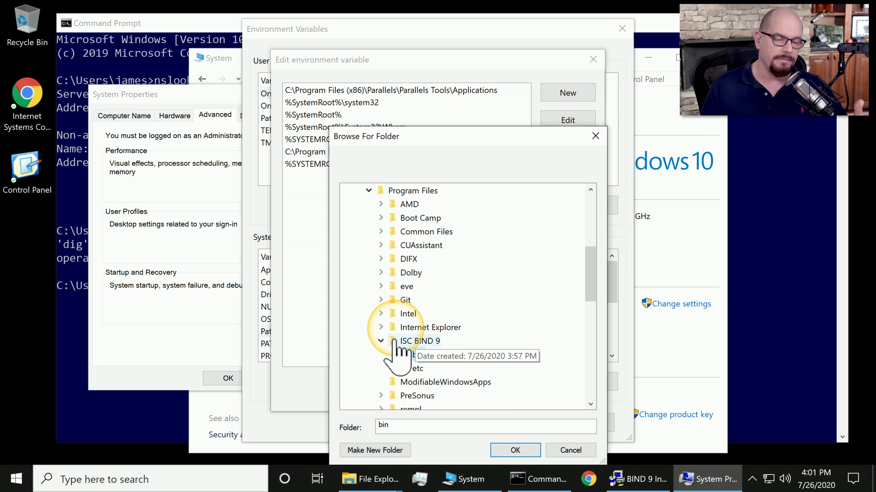
pyautogui.click(416, 354)
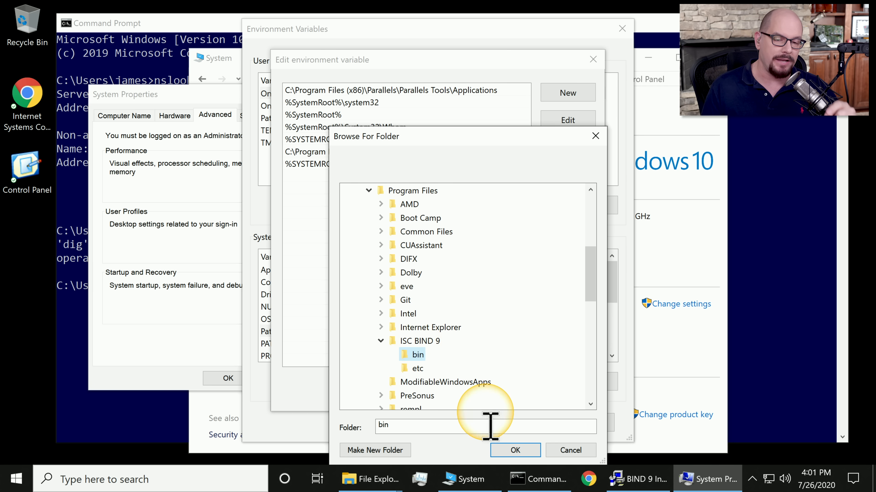
pyautogui.click(514, 450)
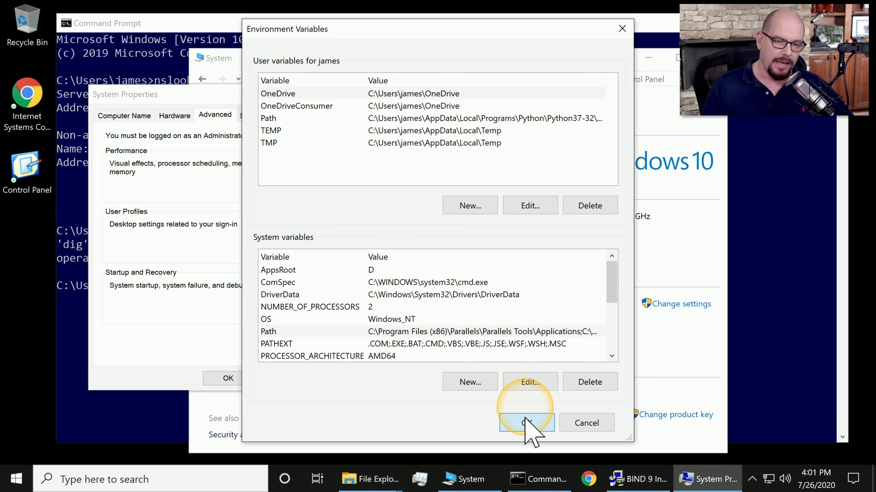
pyautogui.click(526, 422)
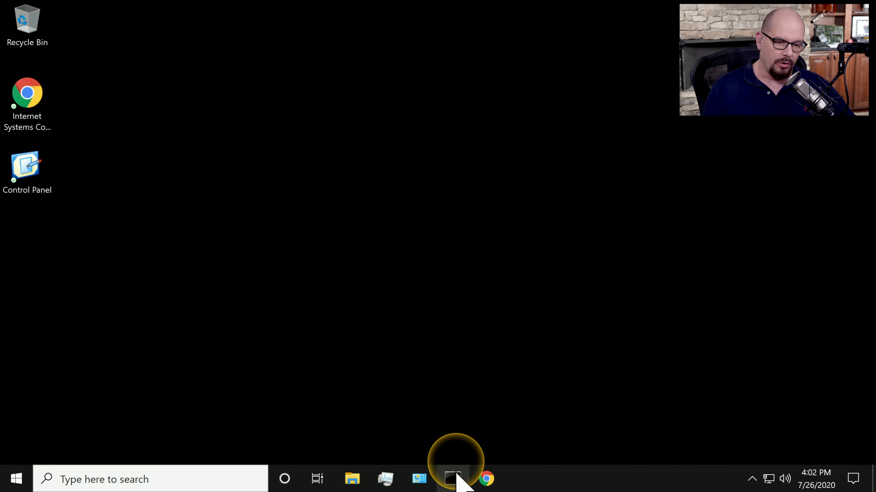
pyautogui.click(453, 479)
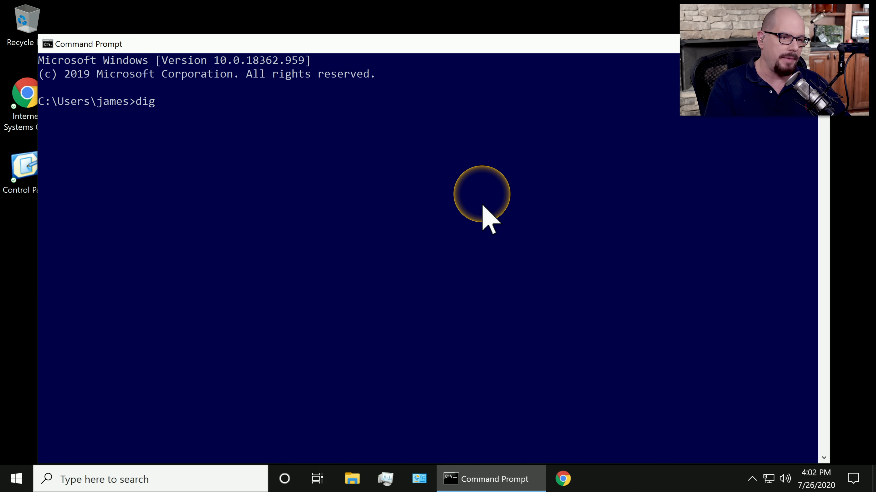
pyautogui.write('www.professorme')
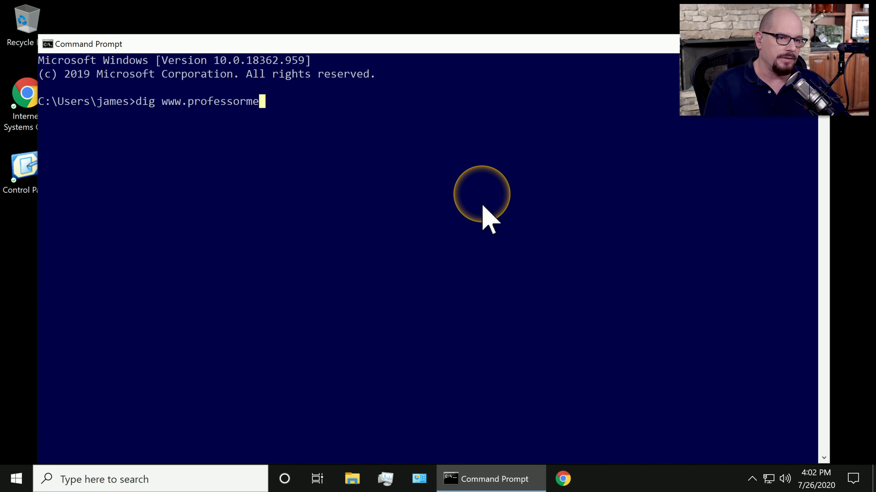